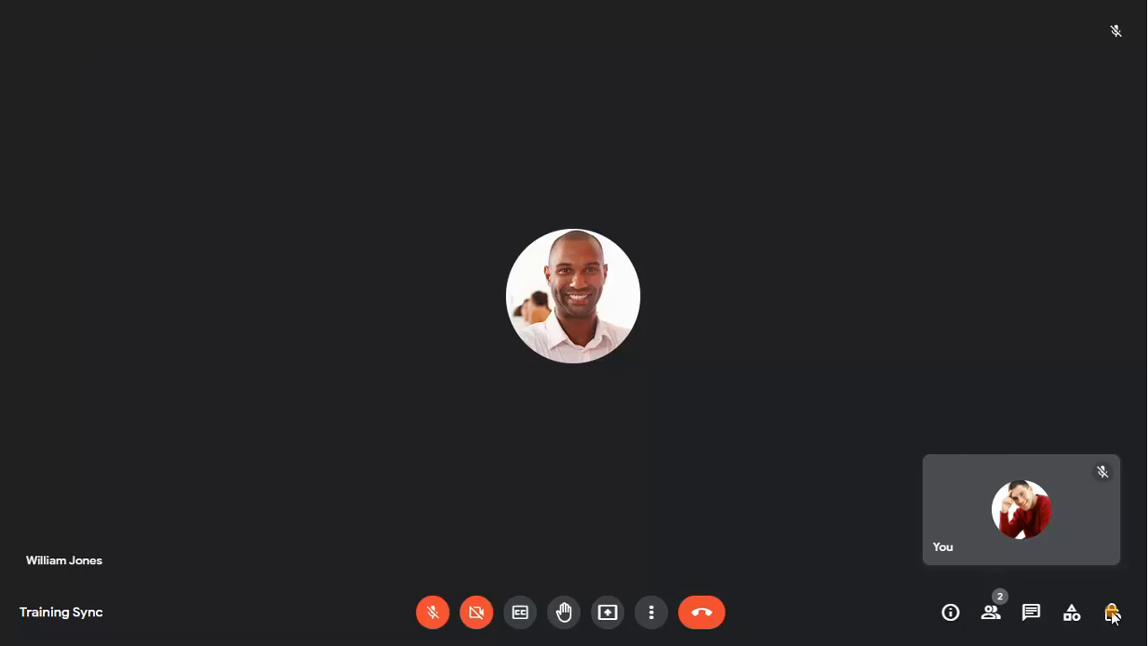
Step: In Host controls, check that Q&A questions and anonymous questions are allowed
{"action": "left_click", "coordinate": [1113, 612]}
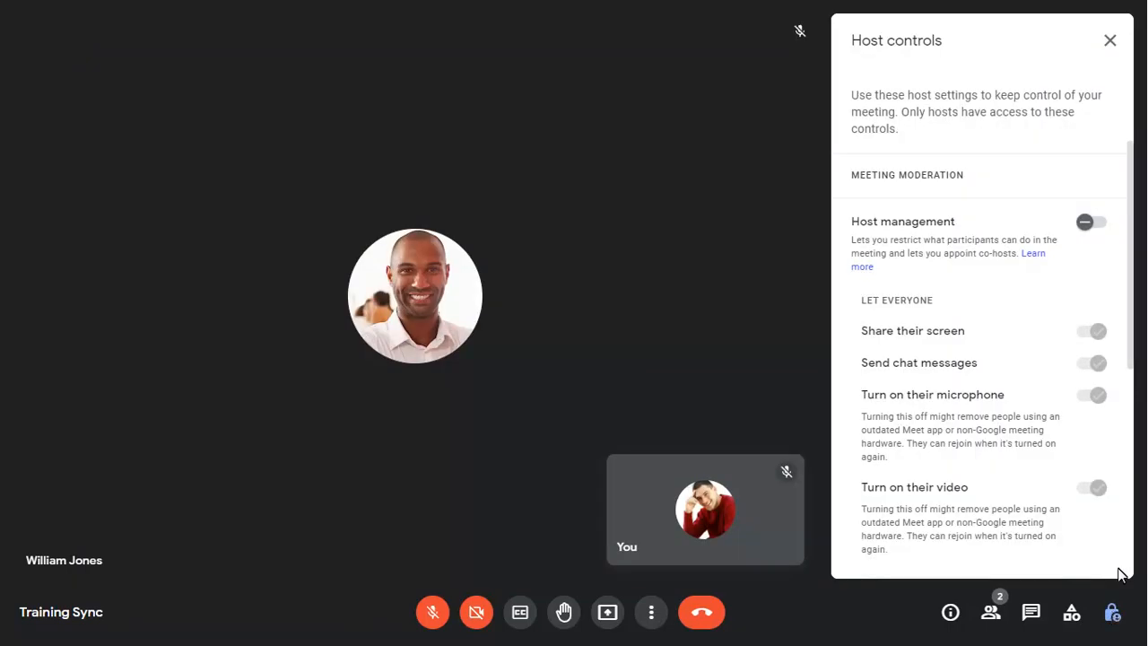
{"action": "scroll", "scroll_direction": "down", "scroll_amount": 3}
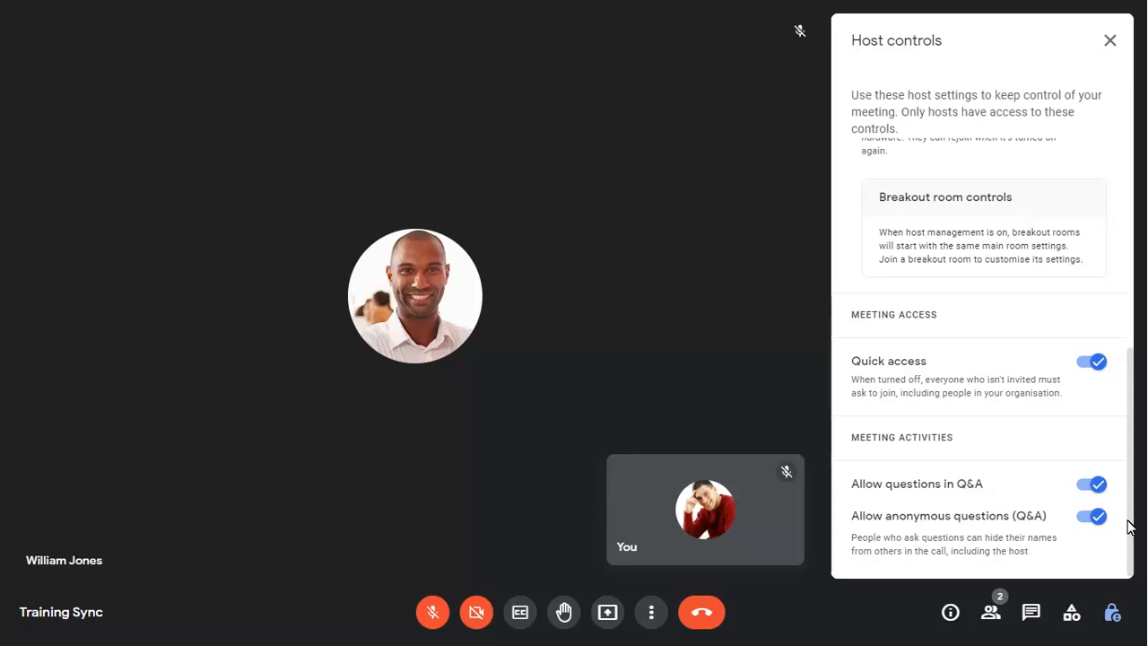
{"action": "left_click", "coordinate": [1109, 41]}
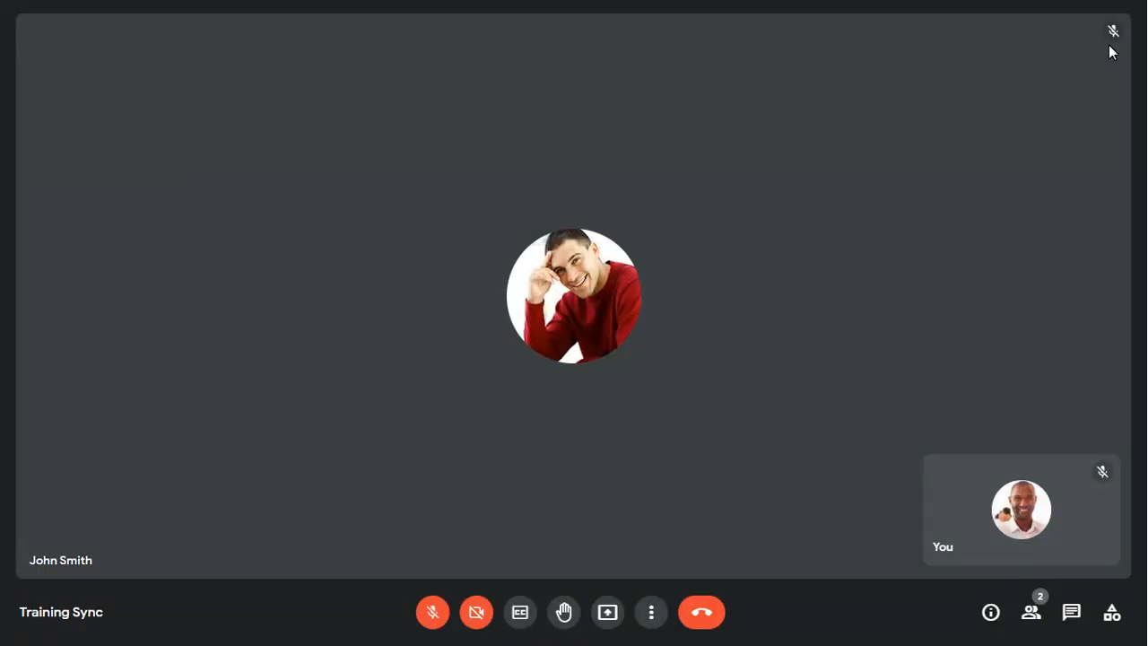
{"action": "mouse_move", "coordinate": [1110, 90]}
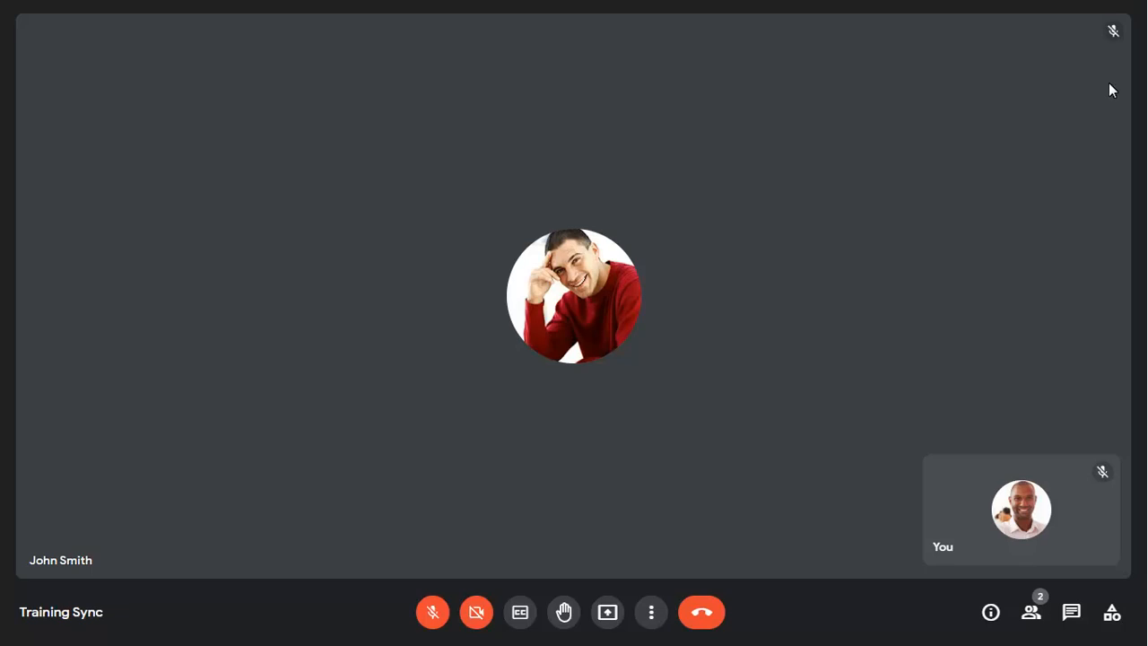
Step: Post 'When will the new process begin?' anonymously as a participant, then open Polls as host
{"action": "left_click", "coordinate": [1111, 612]}
{"action": "type", "text": "When will the new process begin?"}
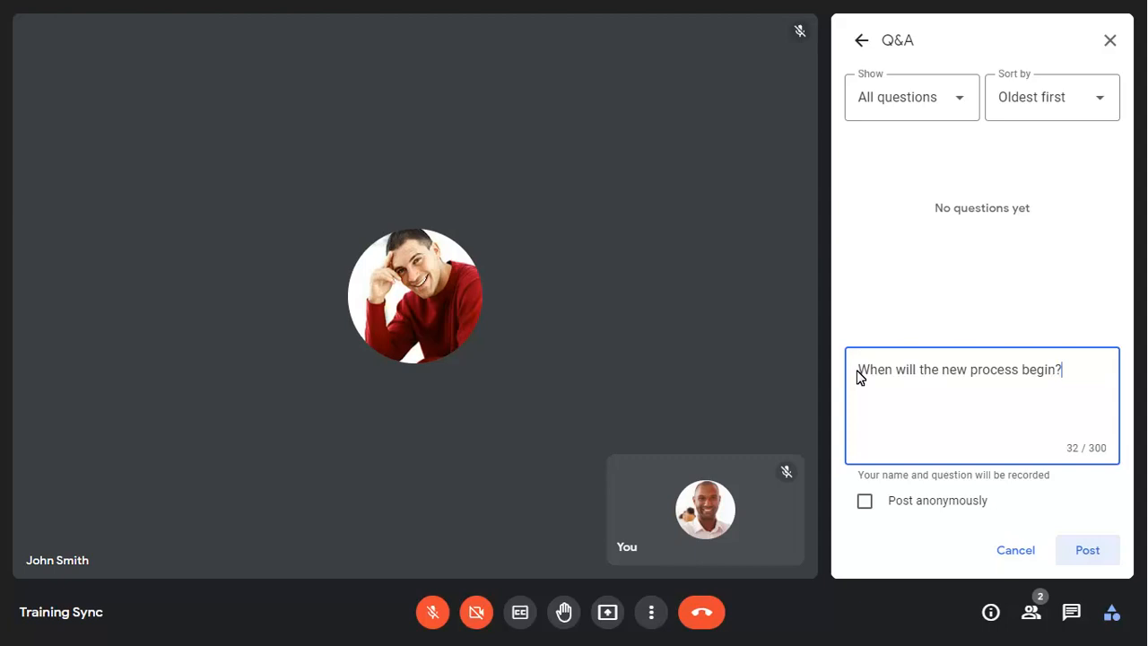
{"action": "mouse_move", "coordinate": [862, 412]}
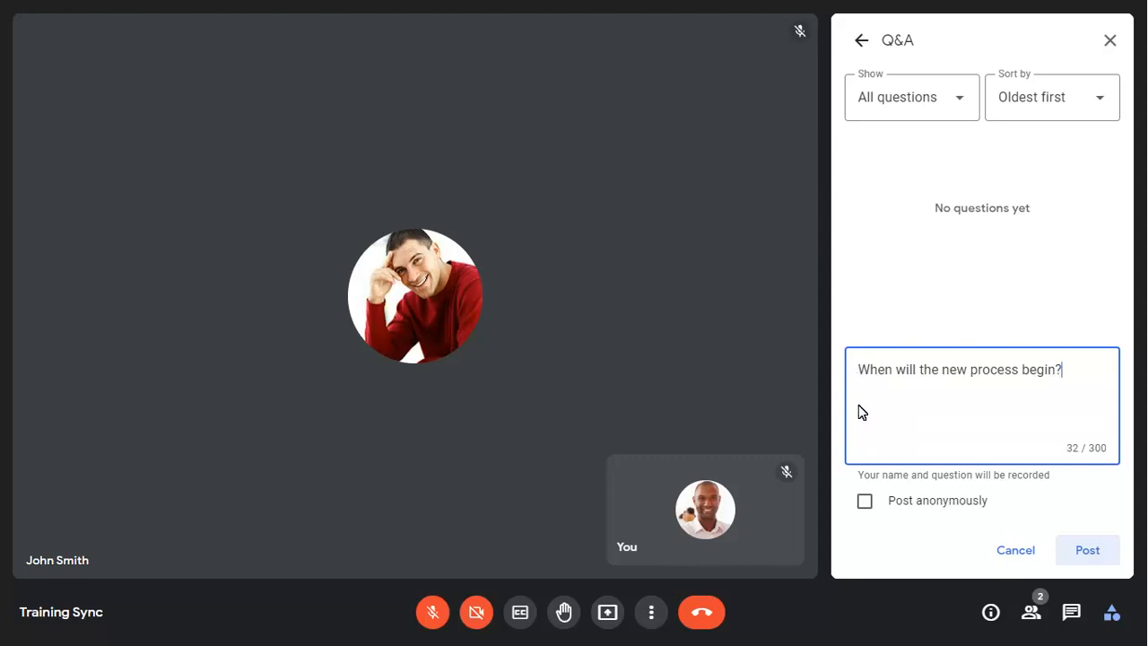
{"action": "left_click", "coordinate": [1087, 550]}
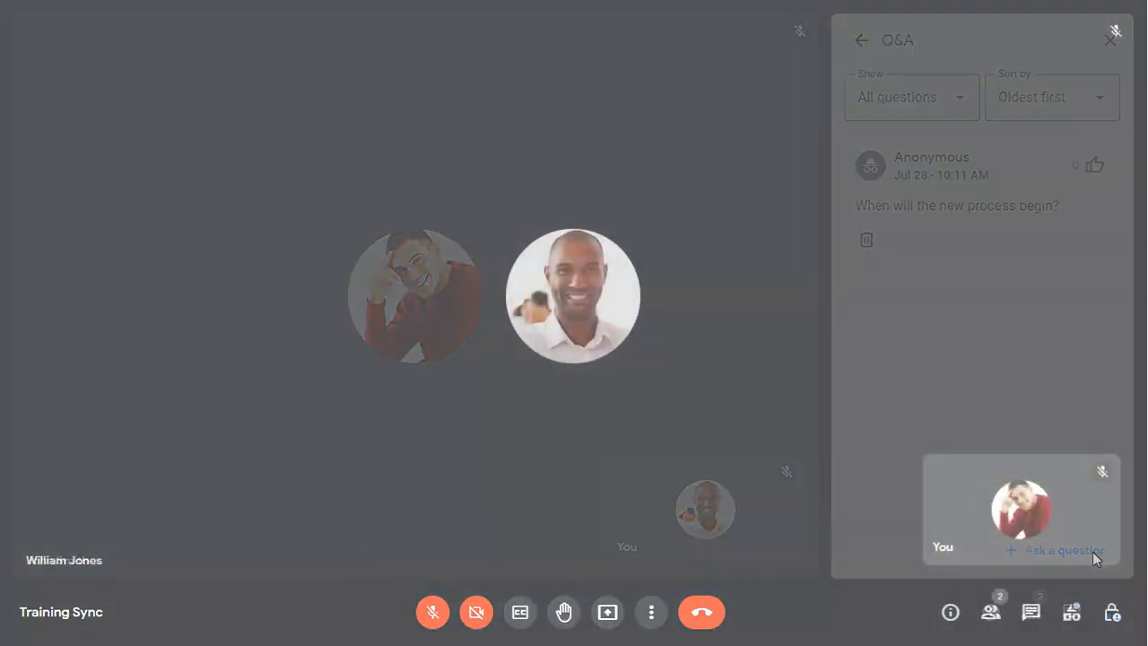
{"action": "left_click", "coordinate": [1110, 39]}
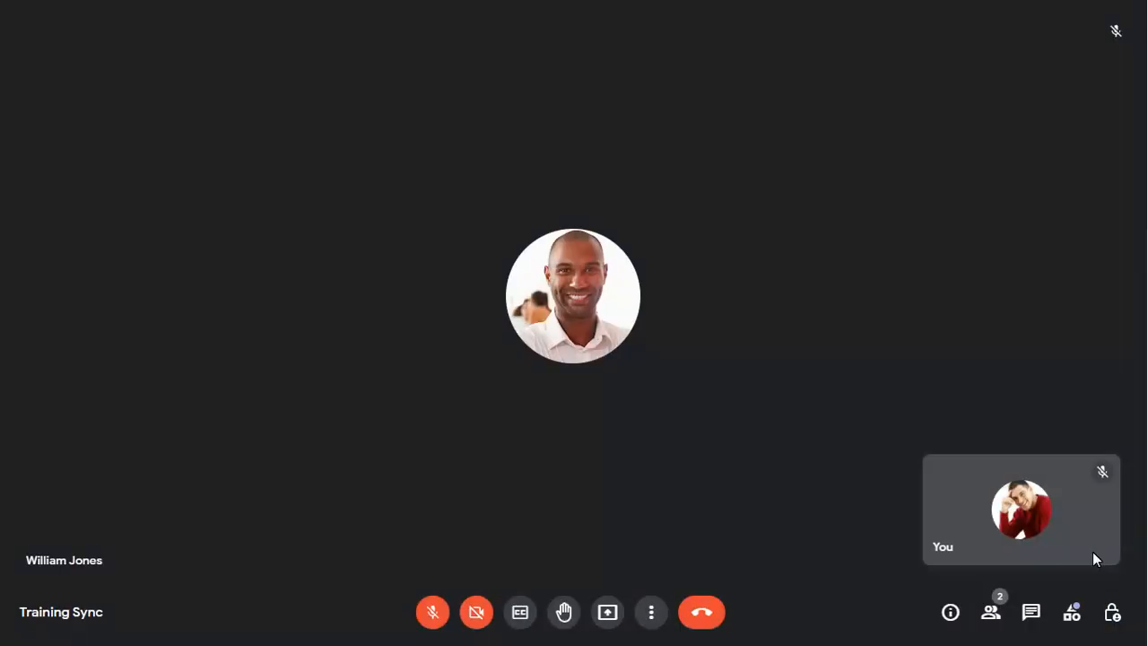
{"action": "mouse_move", "coordinate": [1087, 589]}
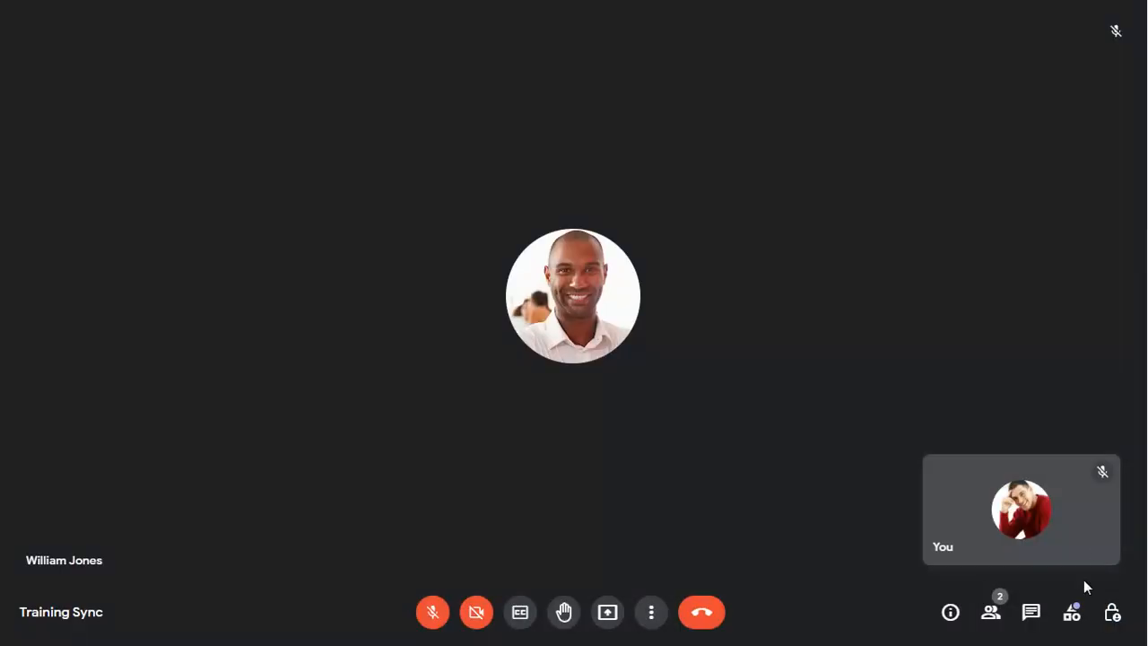
{"action": "left_click", "coordinate": [1071, 612]}
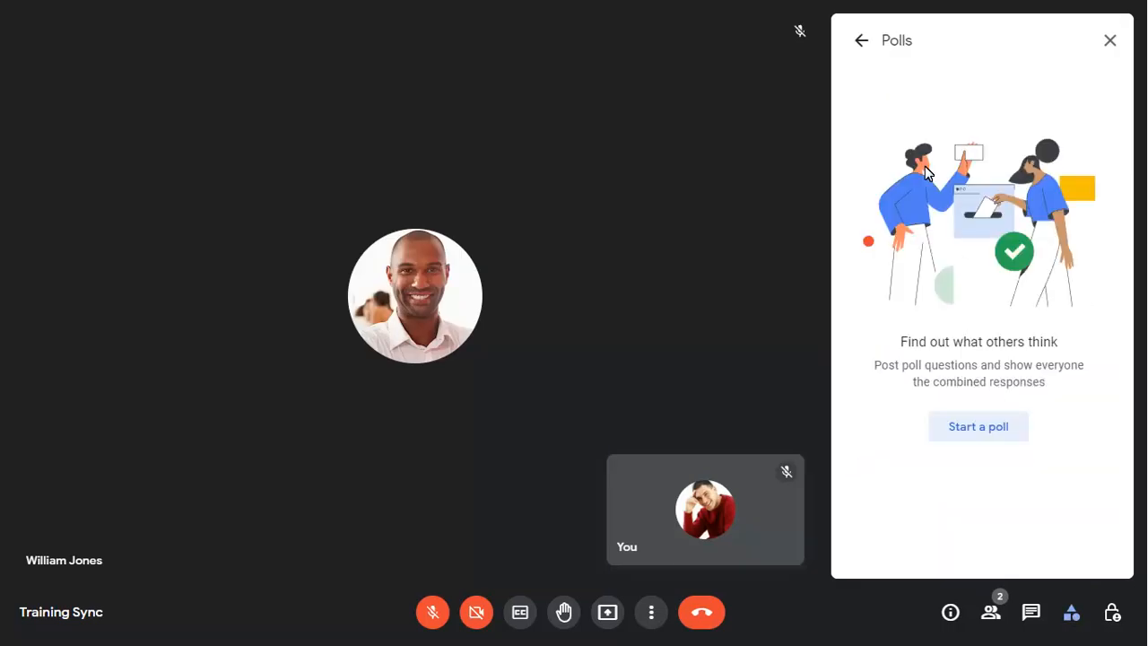
Step: Create a poll 'Which tool do you prefer for online meetings?' with options Meet, Teams, Zoom
{"action": "left_click", "coordinate": [978, 426]}
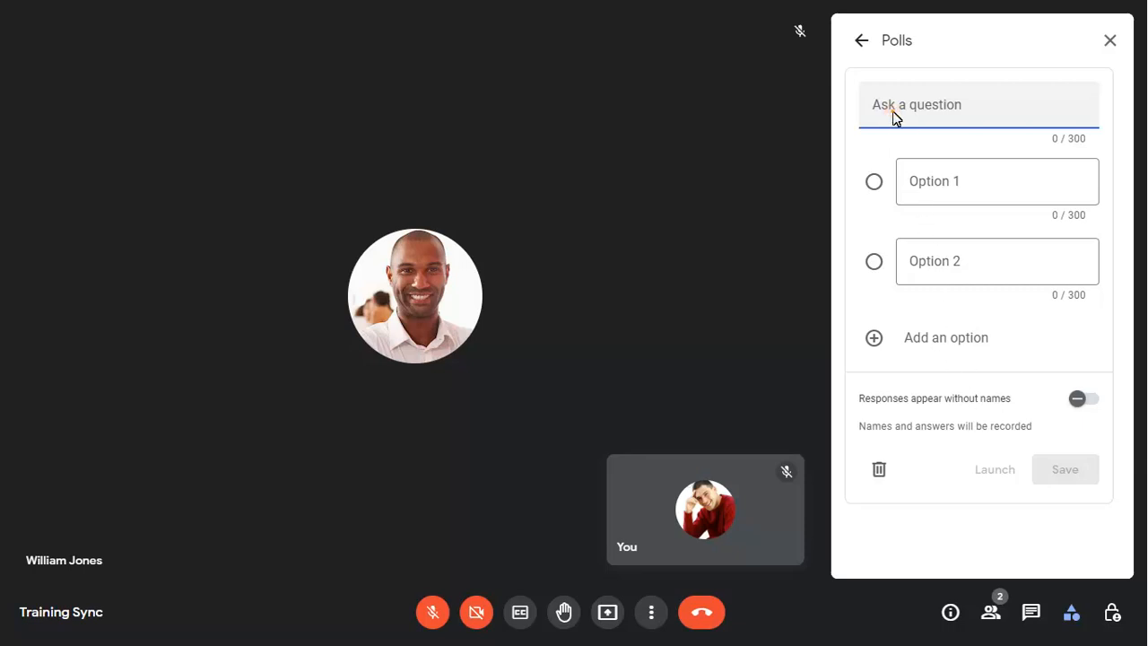
{"action": "type", "text": "Which tool do you prefer for online meetings?"}
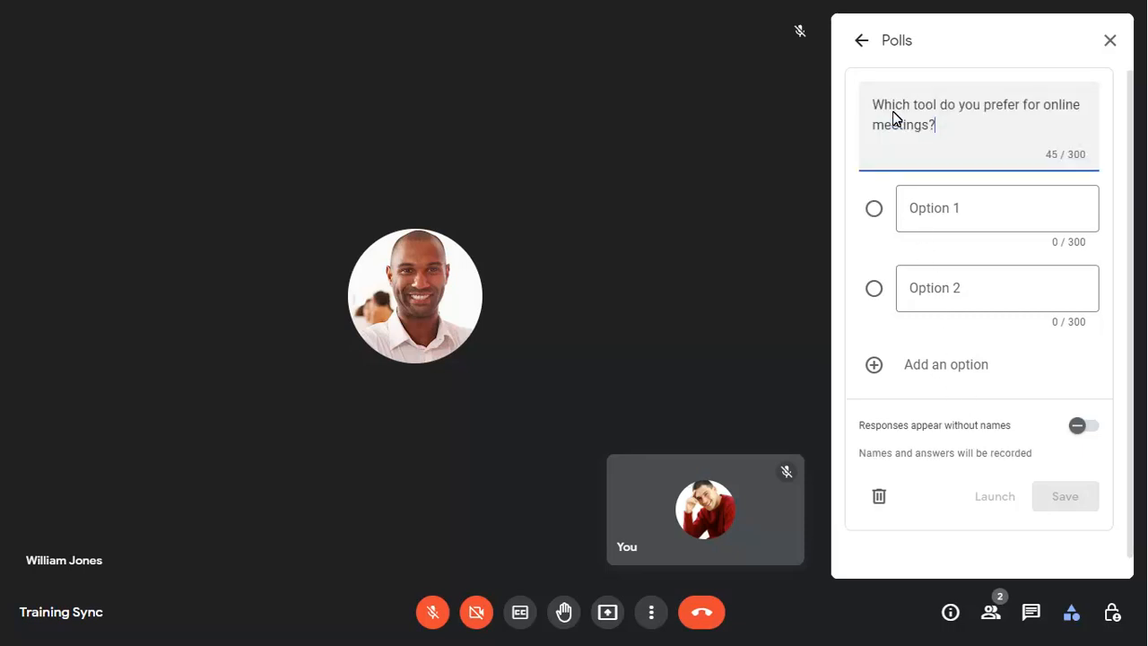
{"action": "type", "text": "Meet"}
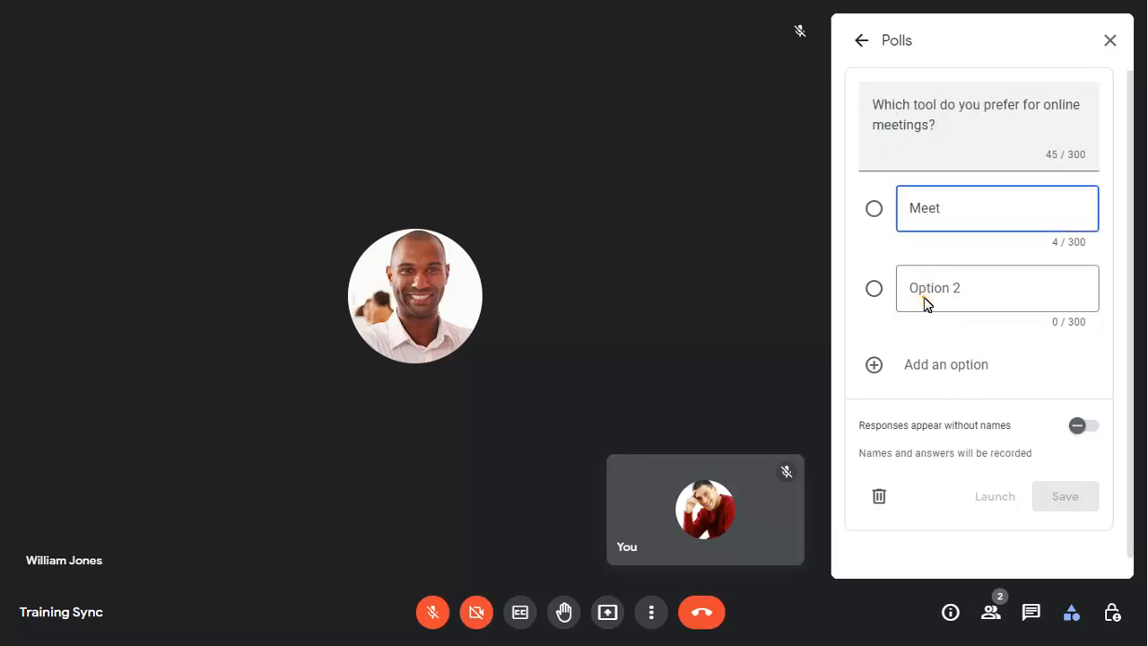
{"action": "type", "text": "Teams"}
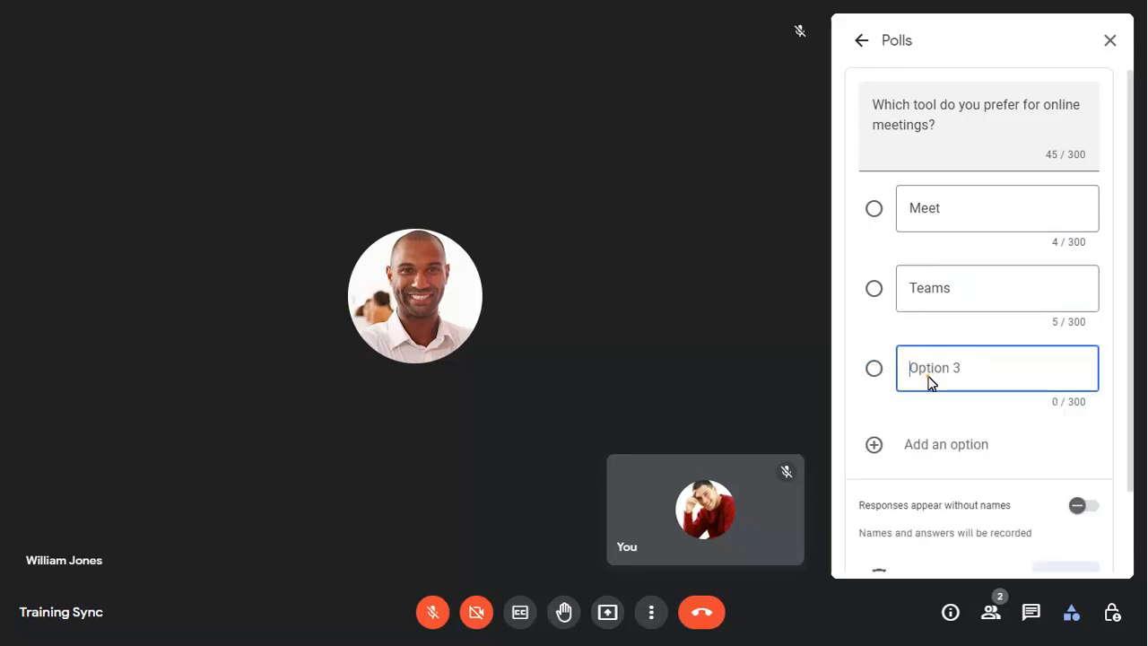
{"action": "type", "text": "Zoom"}
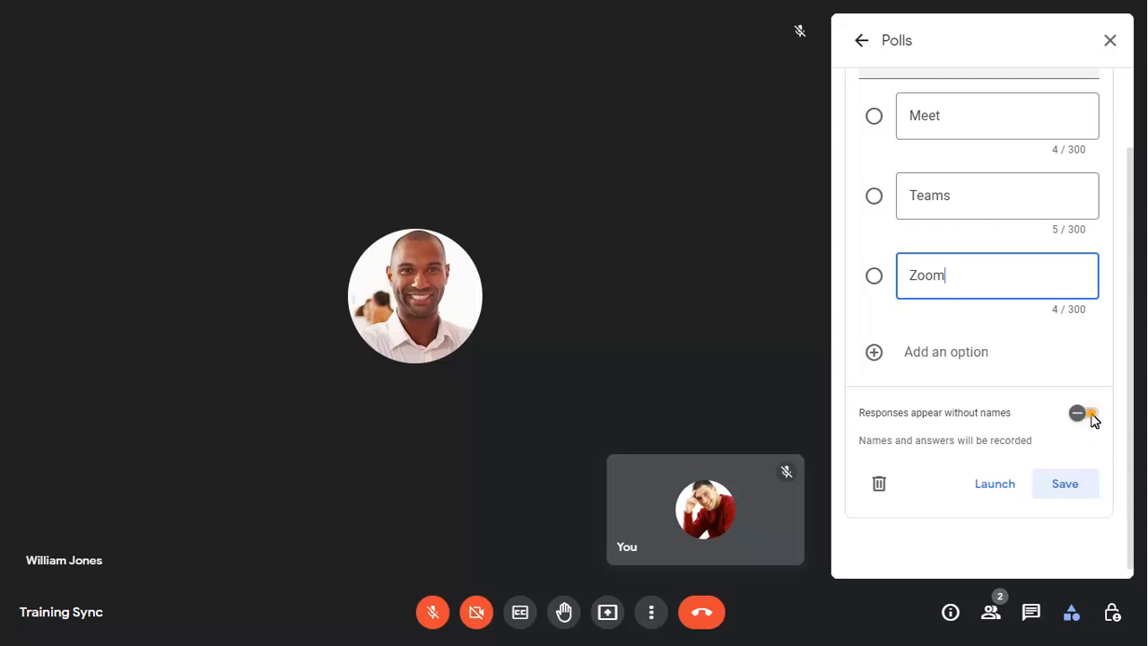
Step: Make responses appear without names, launch the poll, and vote Meet as a participant
{"action": "left_click", "coordinate": [1085, 413]}
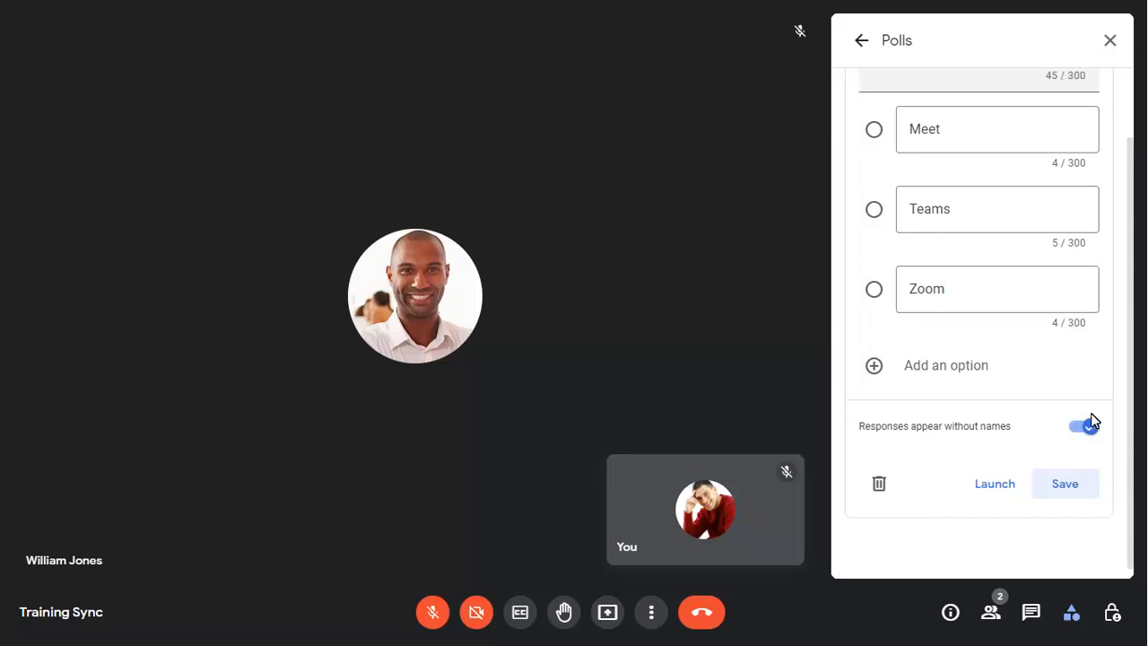
{"action": "left_click", "coordinate": [994, 483]}
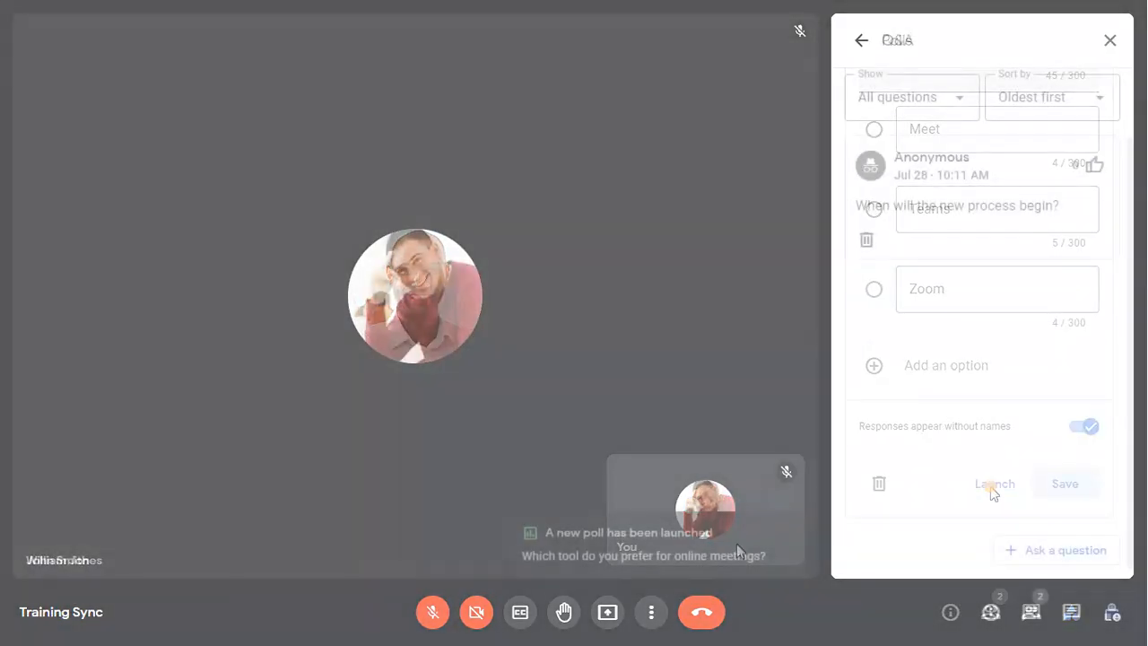
{"action": "left_click", "coordinate": [994, 483]}
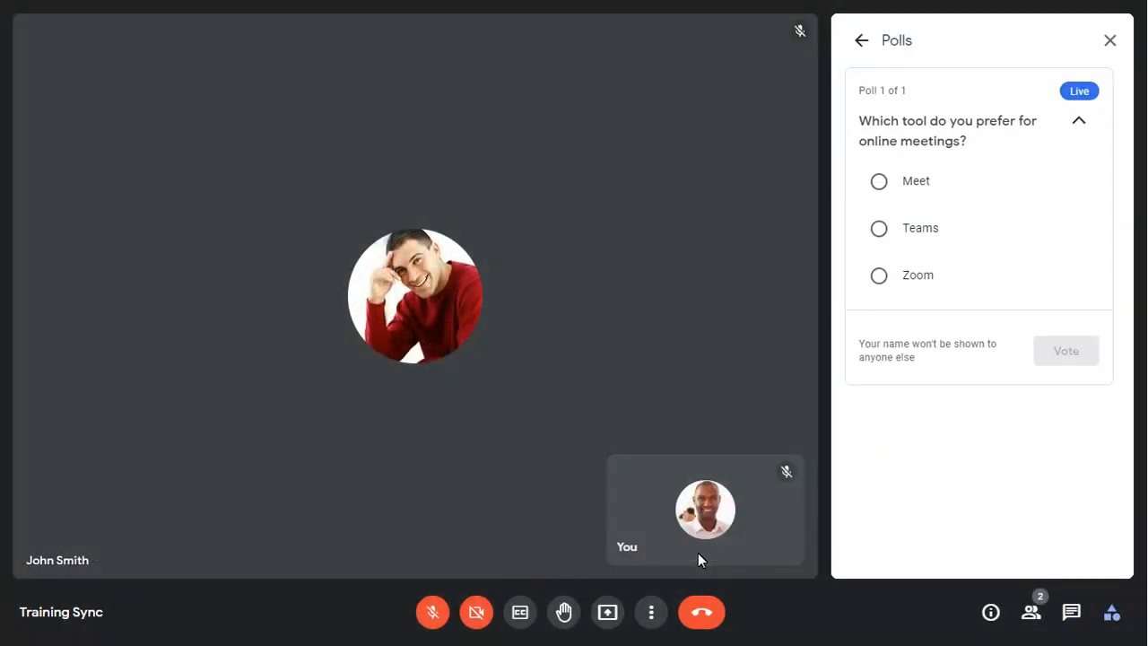
{"action": "left_click", "coordinate": [878, 181]}
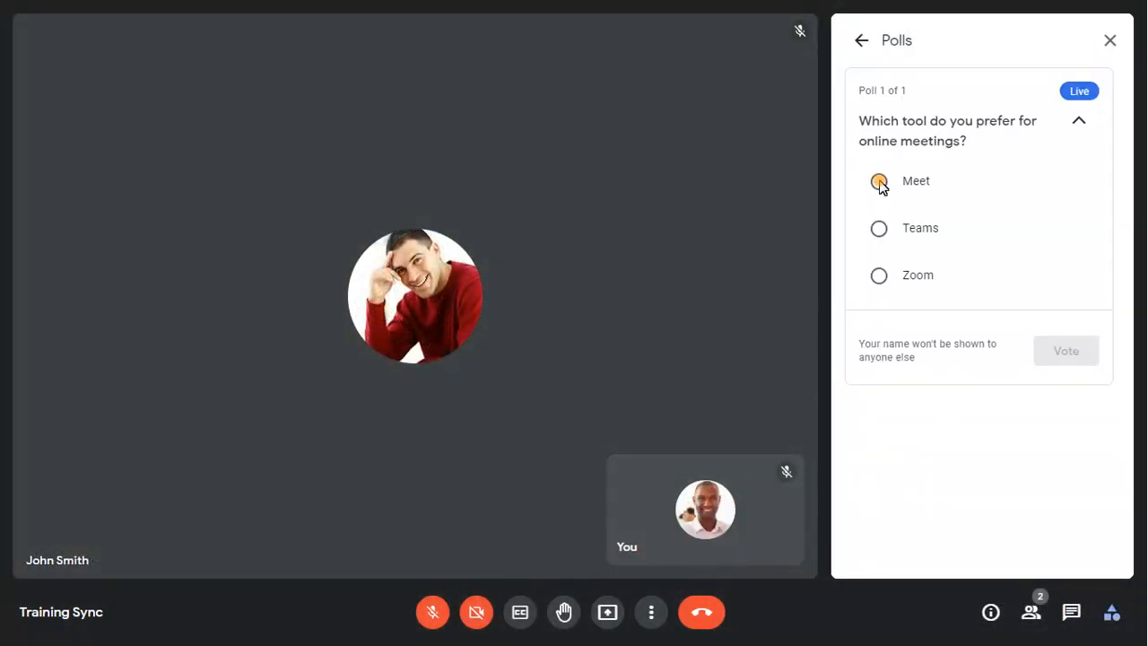